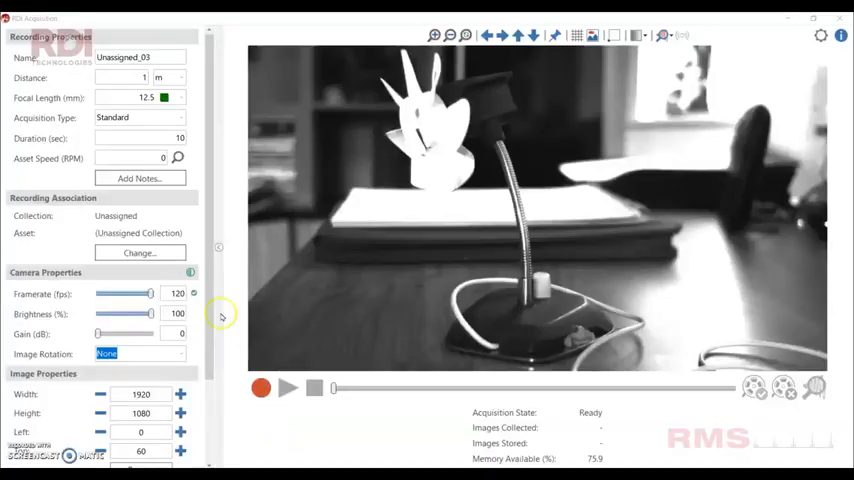
Switch the desk-lamp acquisition to Triggered with 3 s pre-trigger and 10 s post-trigger
left_click(140, 116)
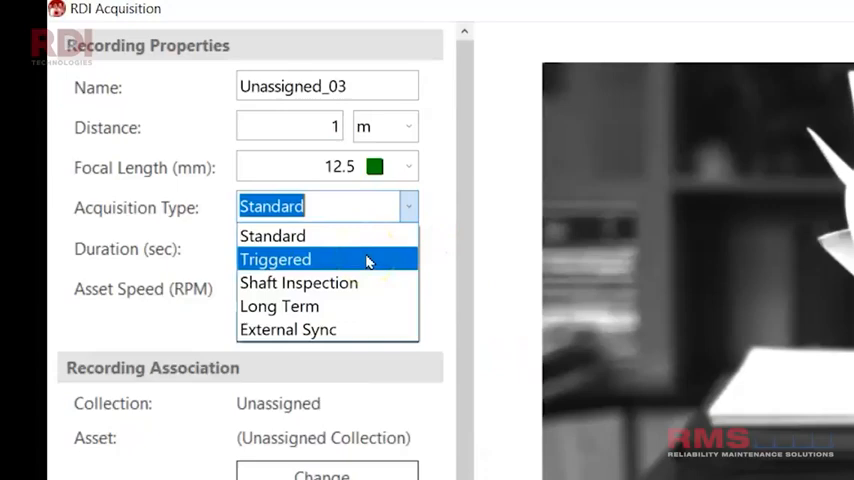
left_click(276, 260)
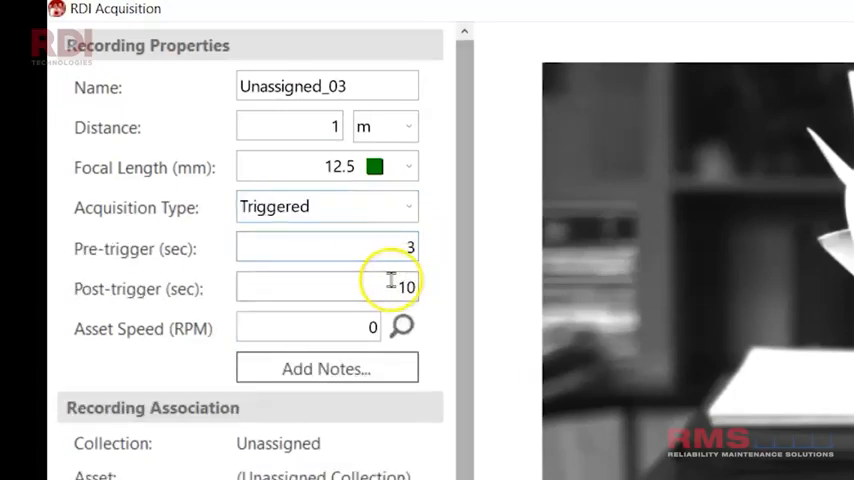
left_click(328, 288)
type("5")
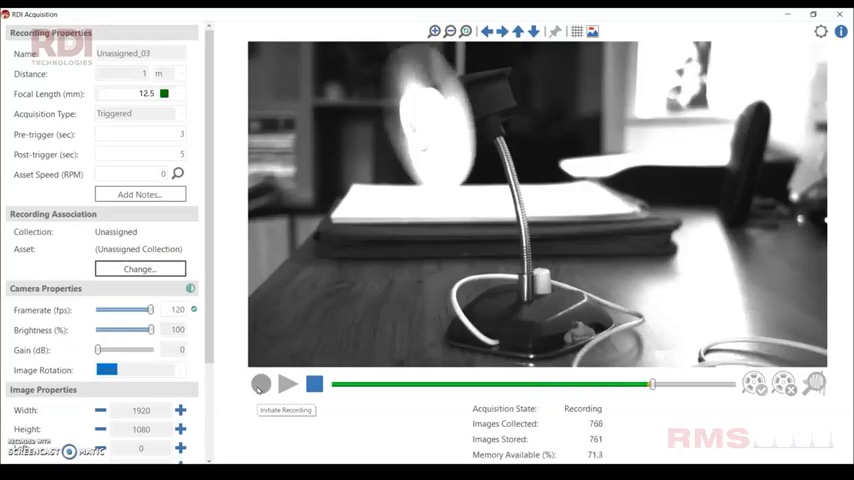
Initiate the trigger so the lamp capture runs to completion
left_click(314, 384)
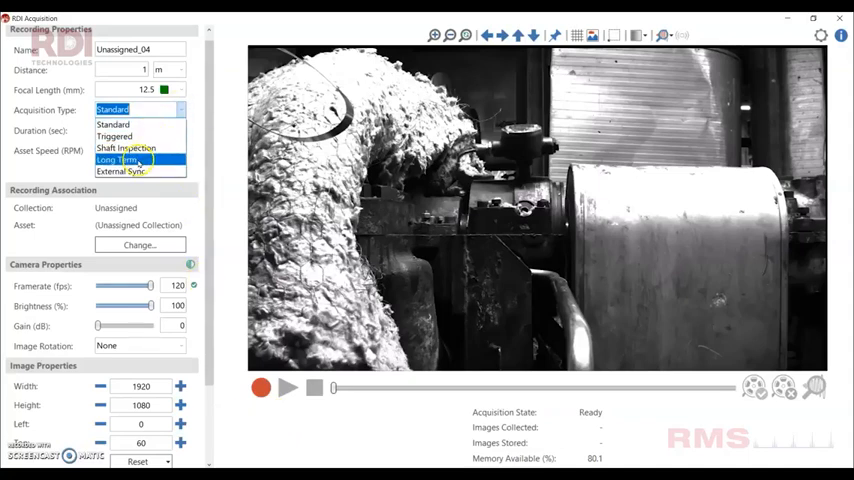
Record the lathe as Long Term for 180 with Time Per Frame in seconds
left_click(120, 160)
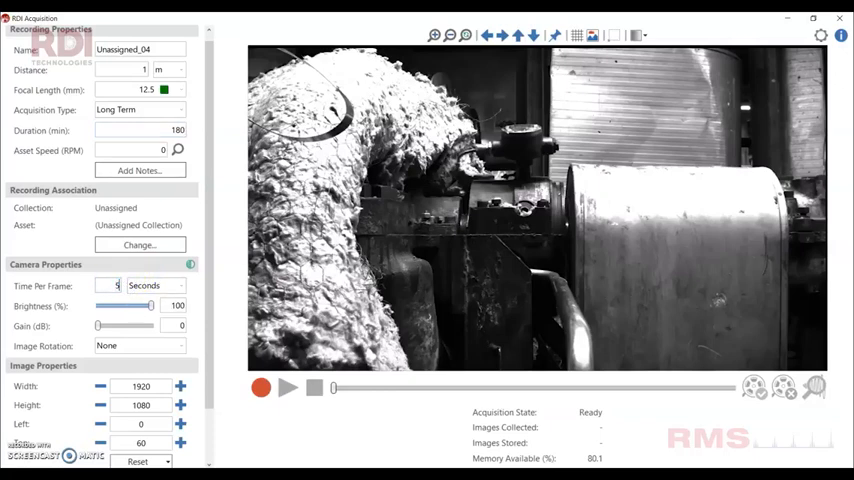
left_click(180, 284)
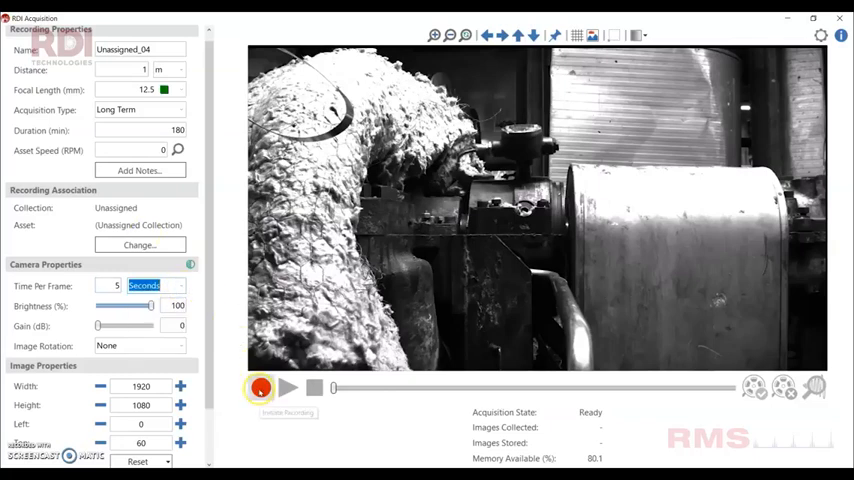
left_click(260, 388)
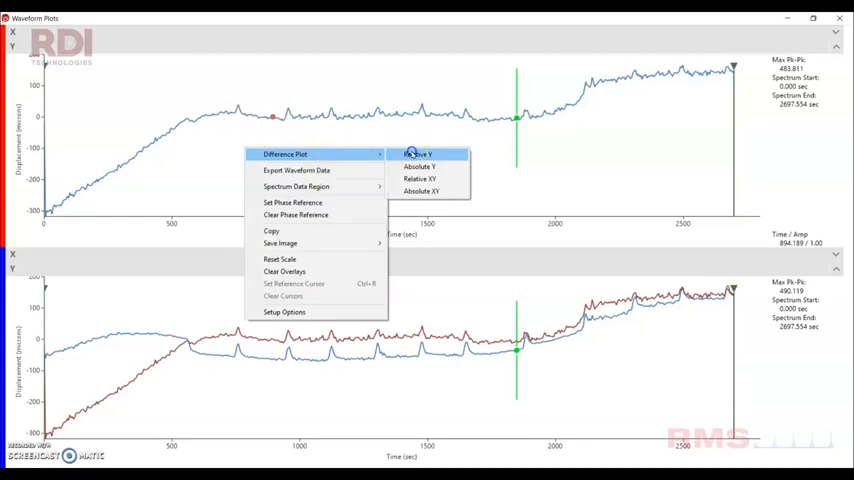
Show the Y-X difference plot of the two displacement waveforms, then dismiss it
left_click(418, 166)
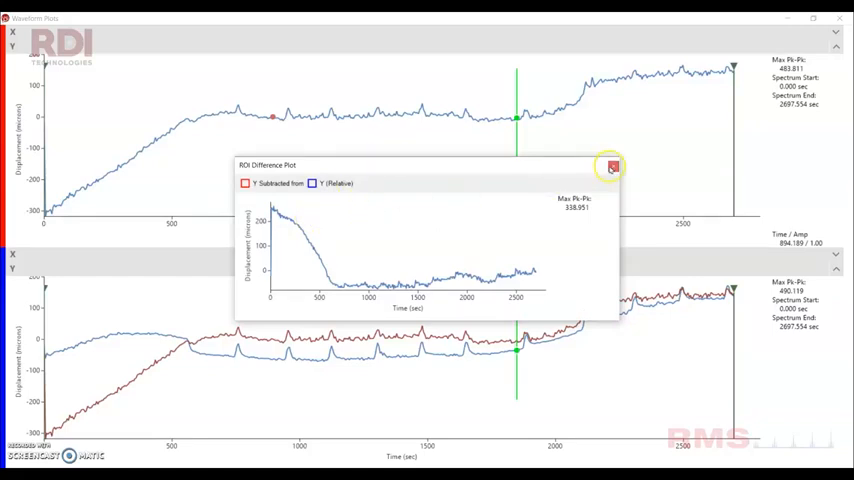
left_click(612, 164)
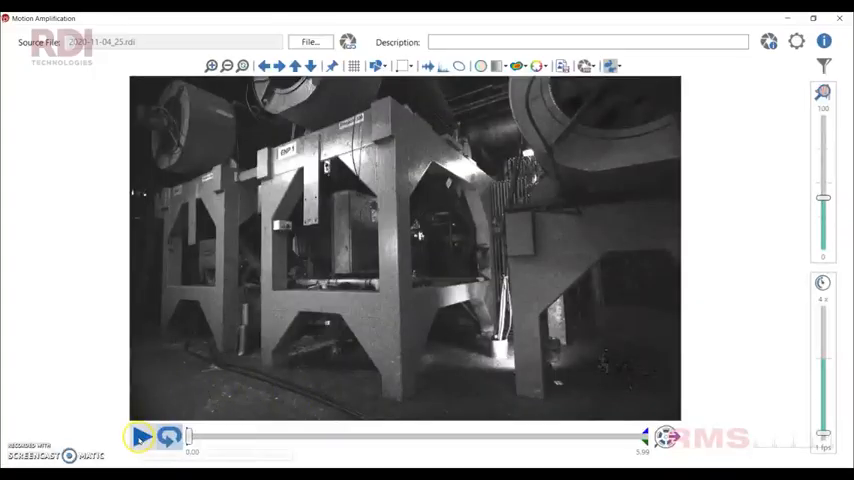
Review the press recording playback and choose the HDR filtering mode for it
left_click(140, 436)
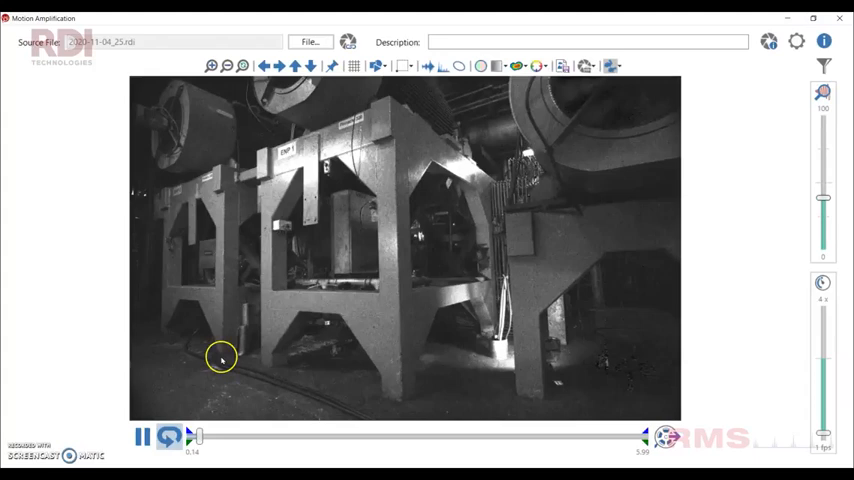
left_click(142, 436)
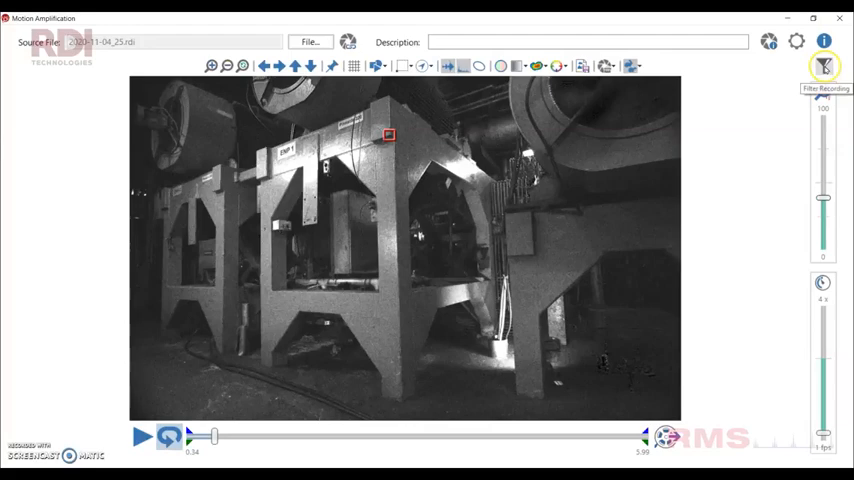
left_click(824, 66)
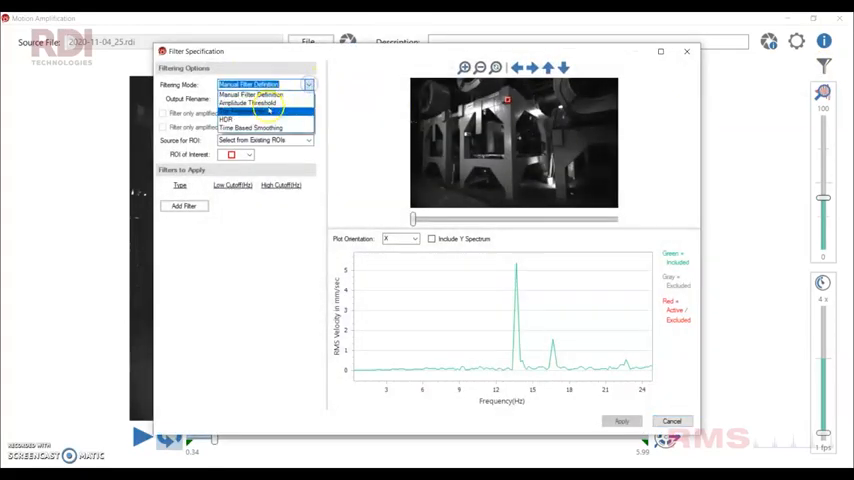
left_click(226, 120)
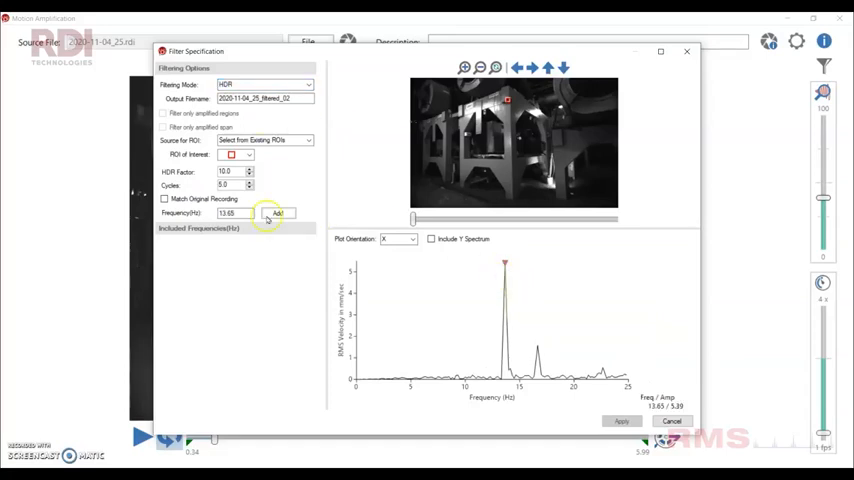
Add 13.00 Hz as the included frequency, apply the filter and play the filtered press footage
left_click(280, 212)
type("8")
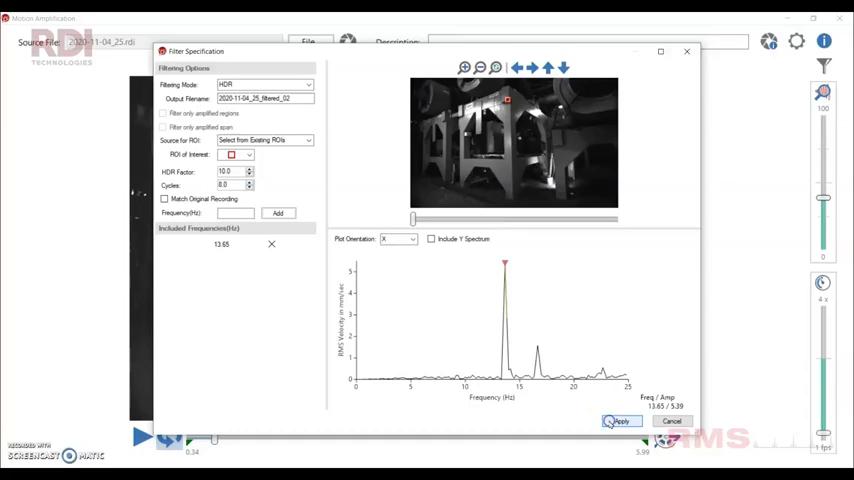
left_click(620, 420)
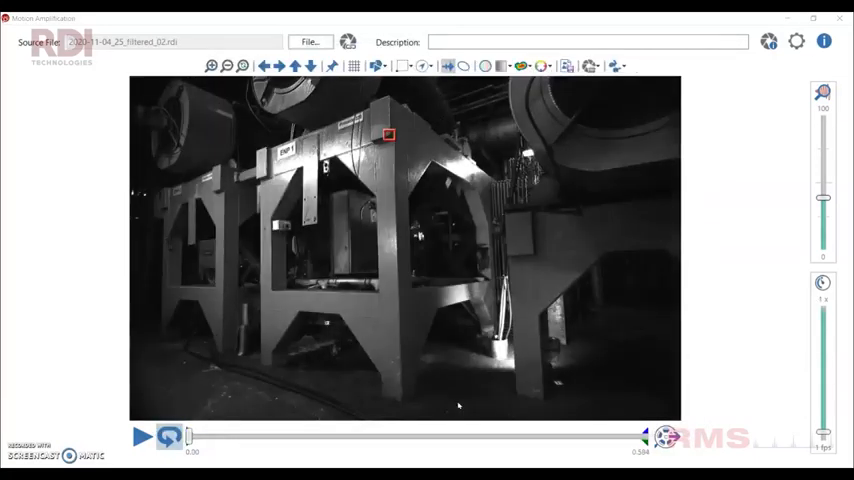
left_click(142, 436)
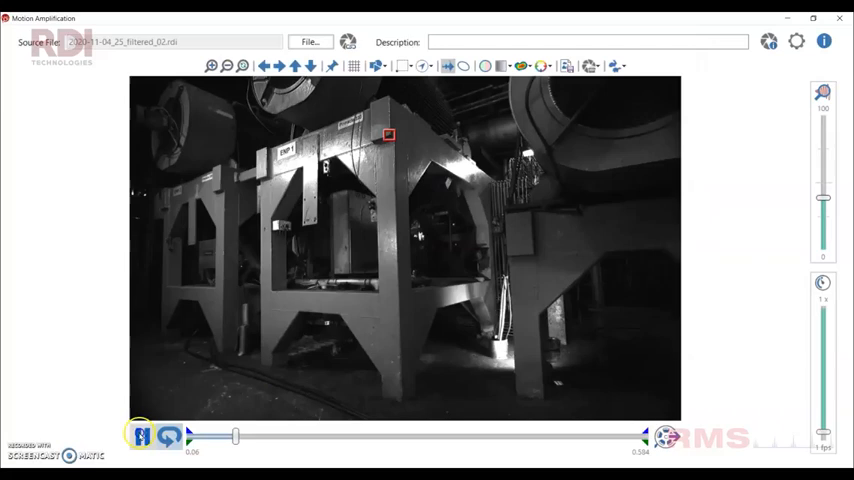
Pause playback of the filtered press recording
left_click(140, 436)
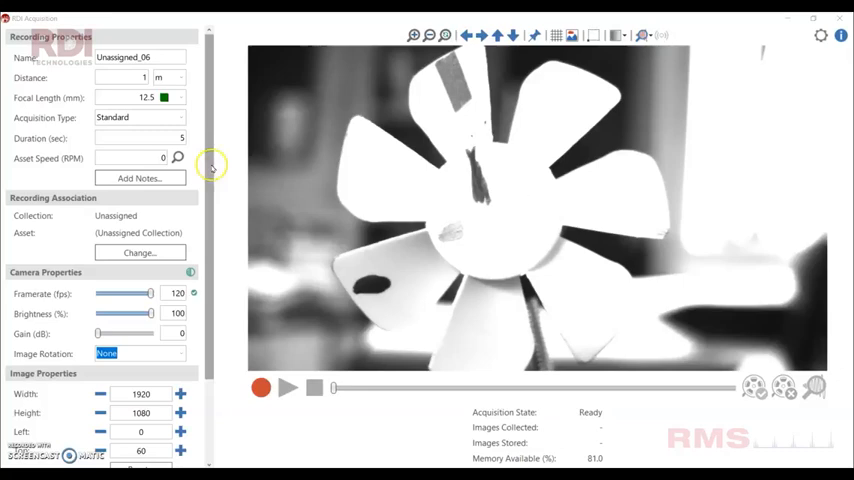
Switch the fan acquisition to External Sync with 400 cycles
left_click(140, 116)
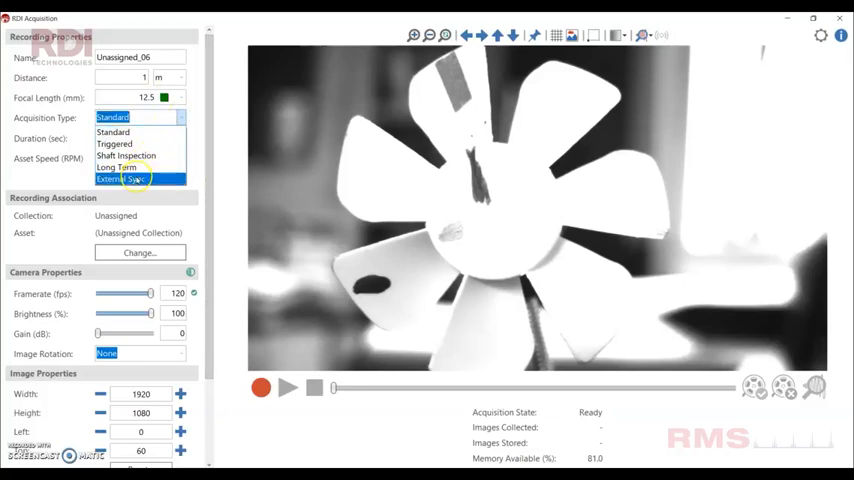
left_click(118, 180)
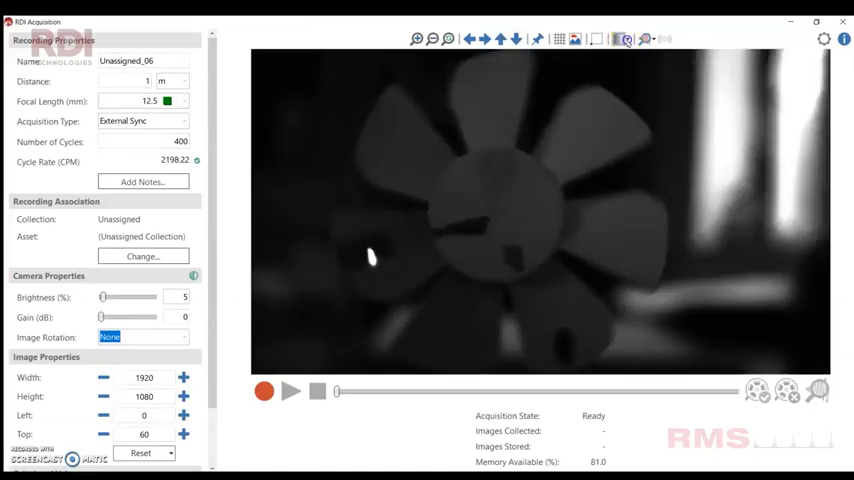
Adjust the upper display threshold marker, confirm it and start recording the fan
left_click(626, 38)
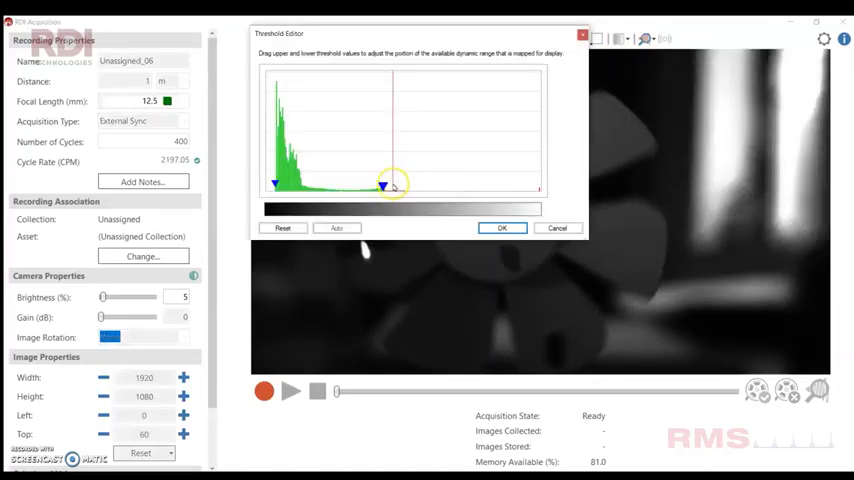
left_click(502, 228)
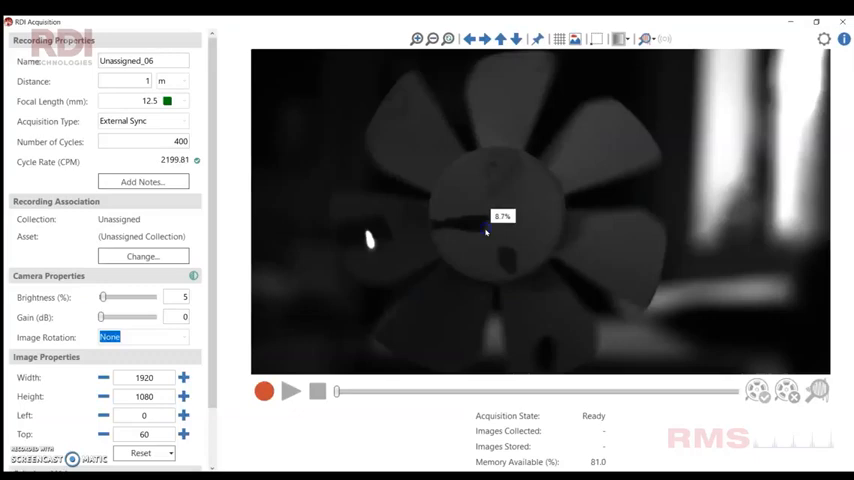
left_click(290, 392)
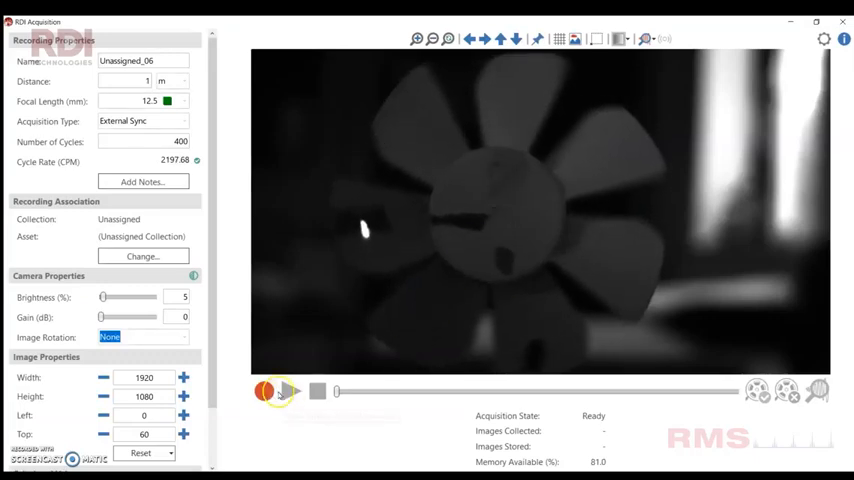
left_click(264, 392)
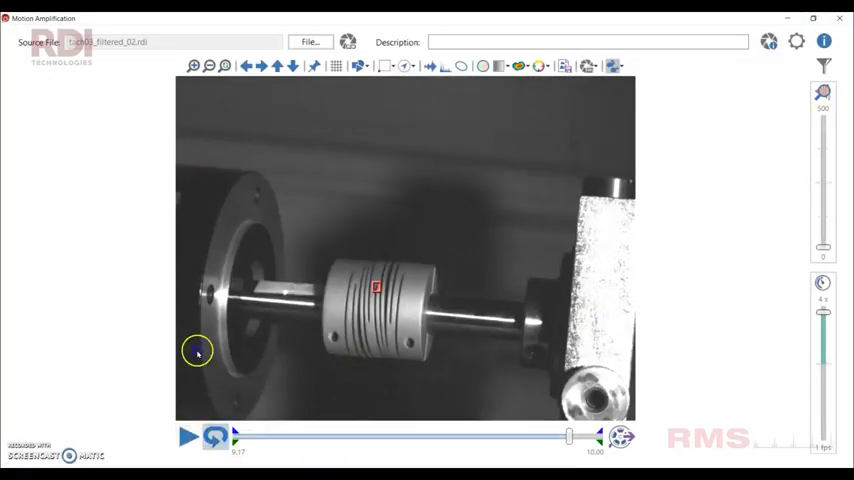
left_click(188, 436)
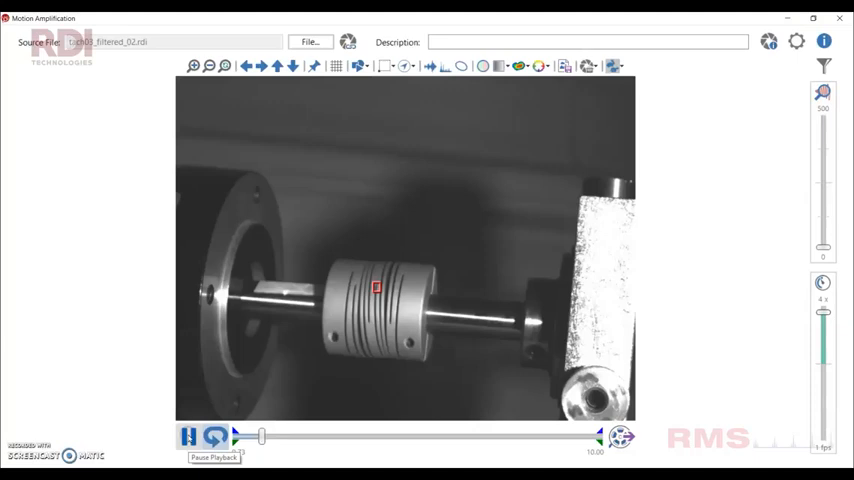
left_click(188, 436)
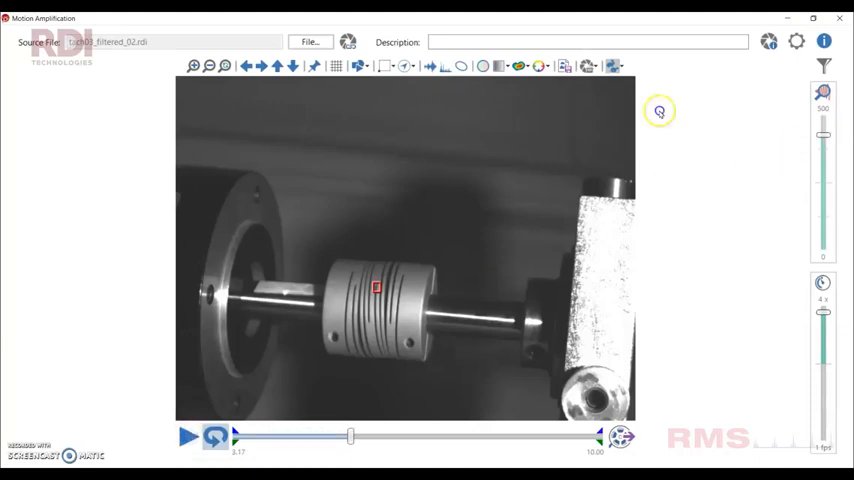
left_click(188, 436)
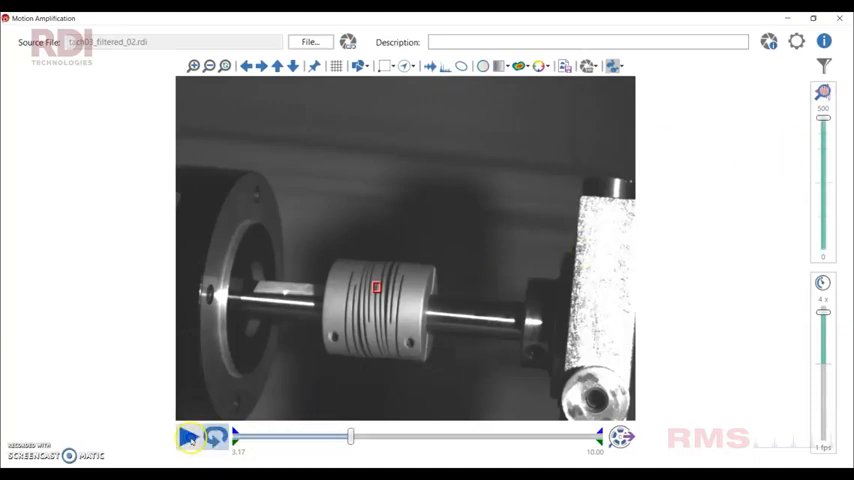
left_click(188, 436)
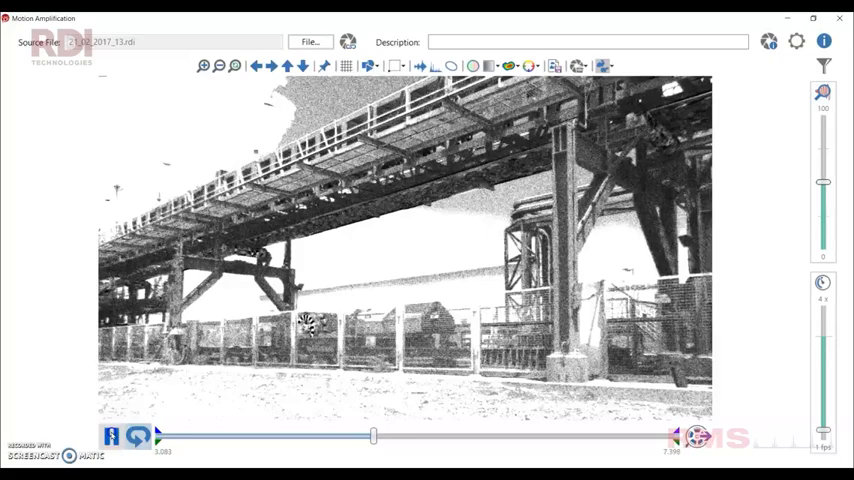
Play the pipe rack recording and bring up its phase map
left_click(112, 436)
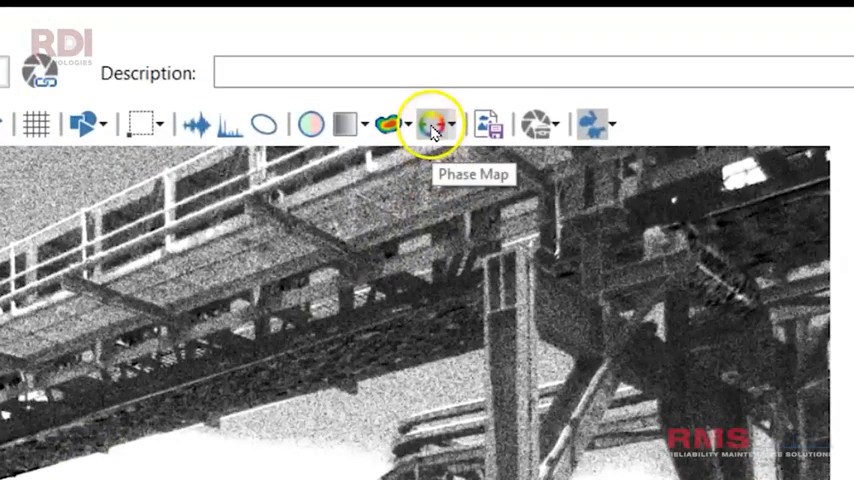
left_click(432, 122)
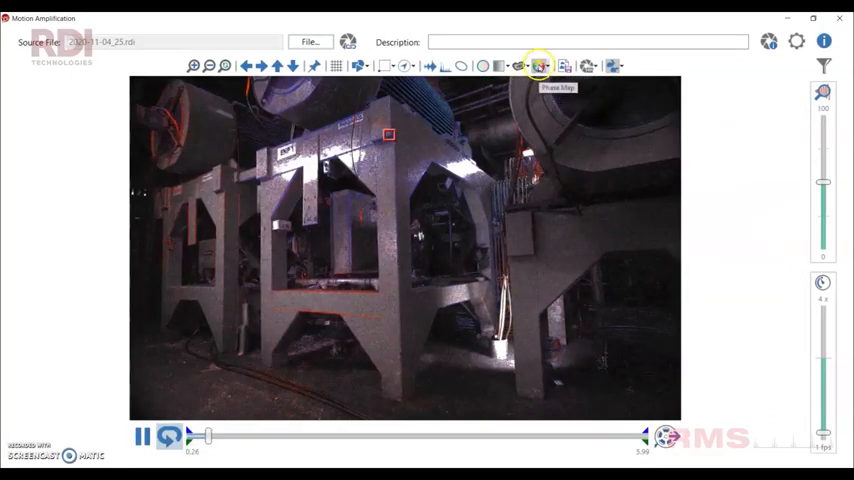
Show the machinery recording's phase map, then play the loaded motor-pump footage
left_click(538, 66)
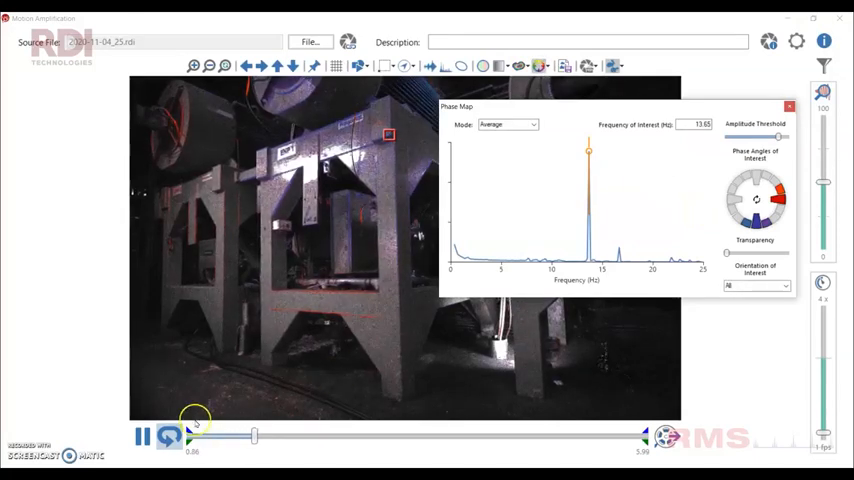
left_click(142, 436)
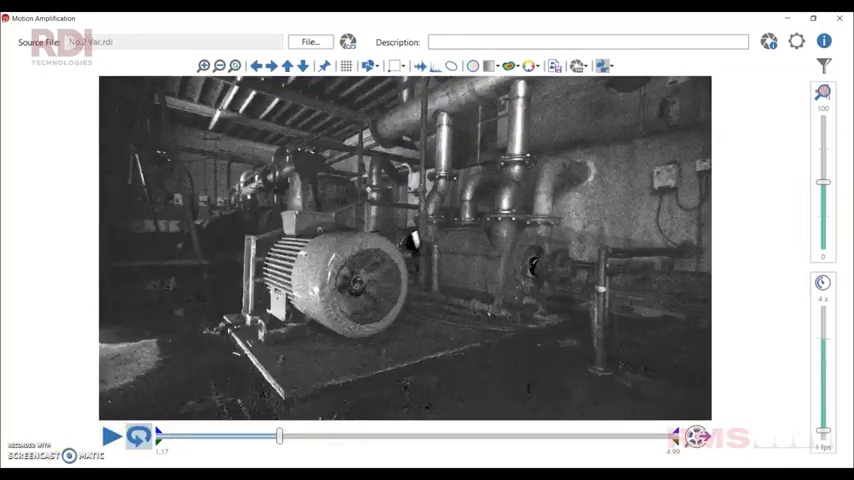
Play the motor and pump recording and bring up its phase map
left_click(112, 436)
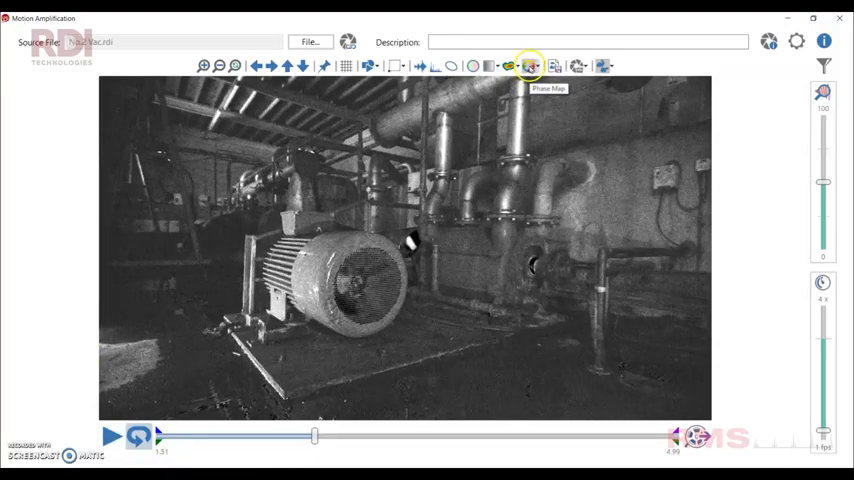
left_click(528, 64)
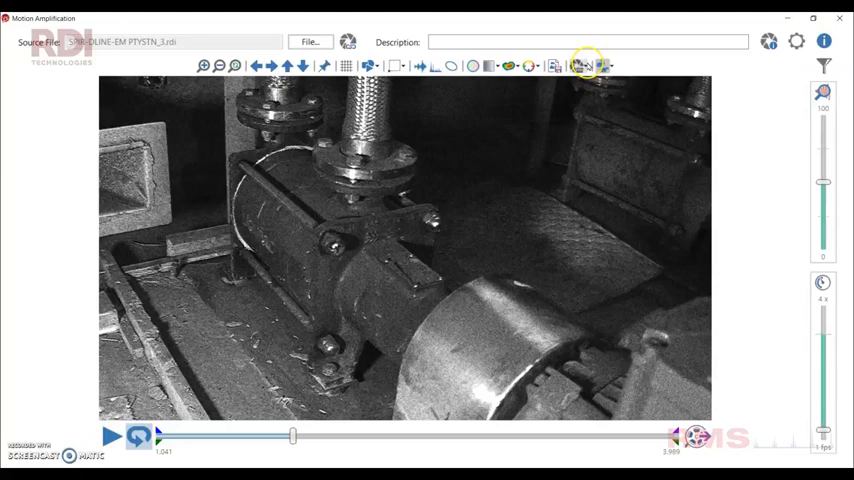
Stabilise the pump-casing recording with the default name and frame, then play it from the start
left_click(584, 64)
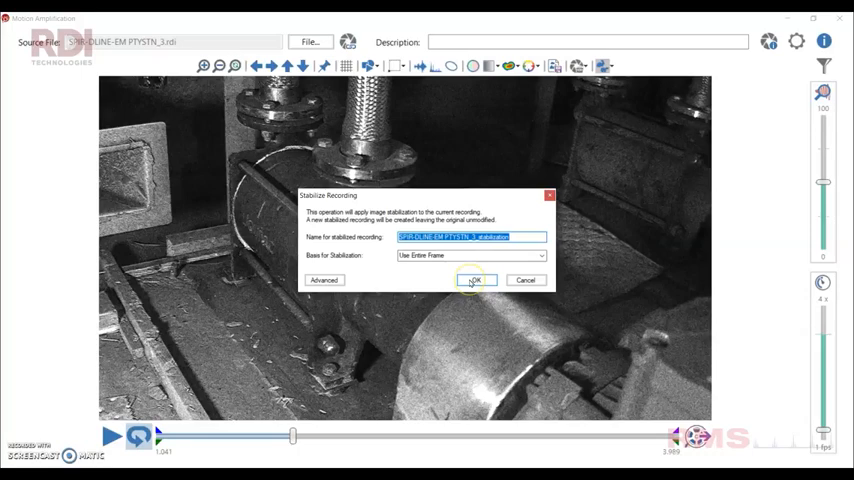
left_click(474, 280)
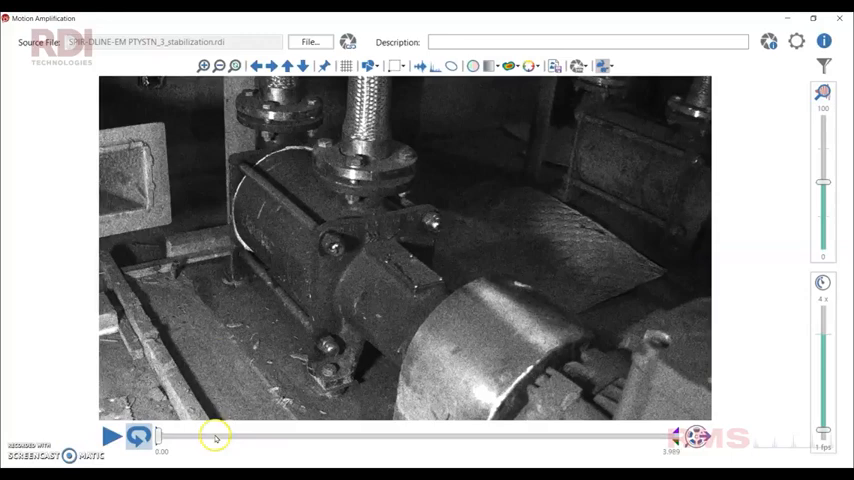
left_click(112, 436)
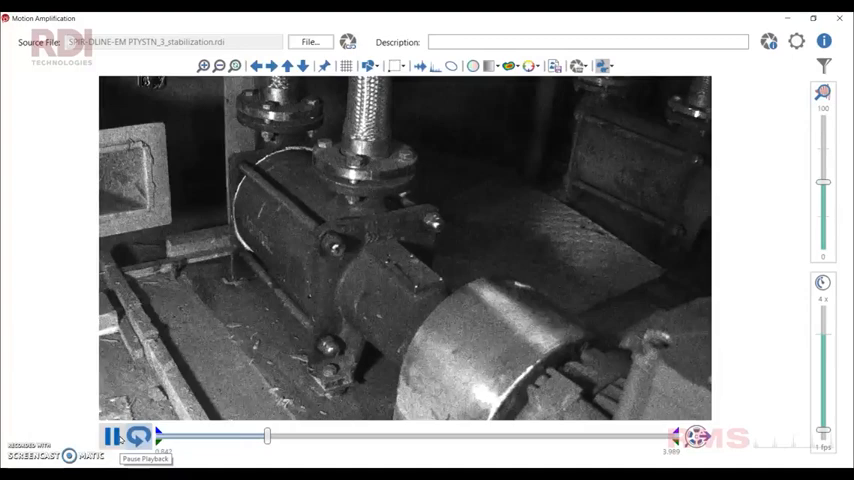
left_click(112, 436)
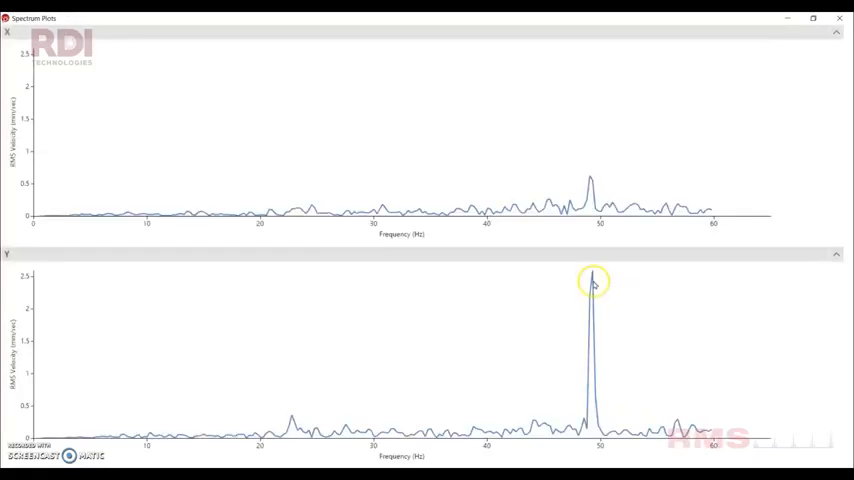
Filter the stabilised recording to a band around the tall 50 Hz peak and play the result
right_click(592, 280)
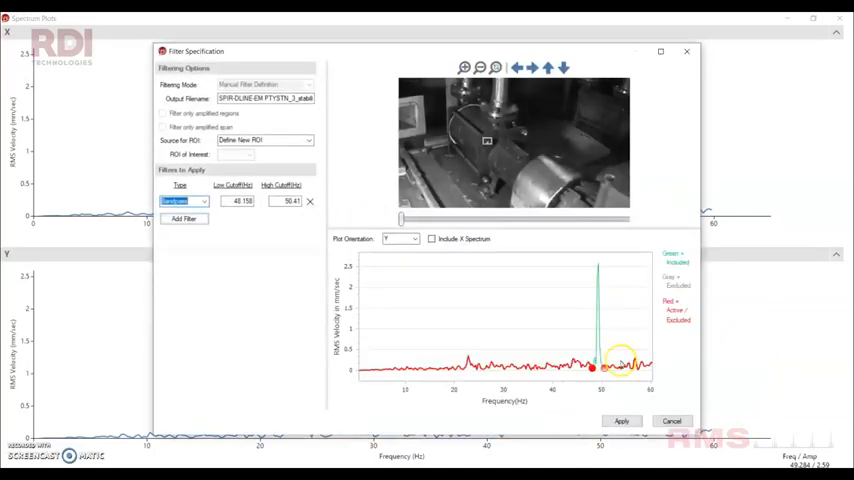
left_click(620, 420)
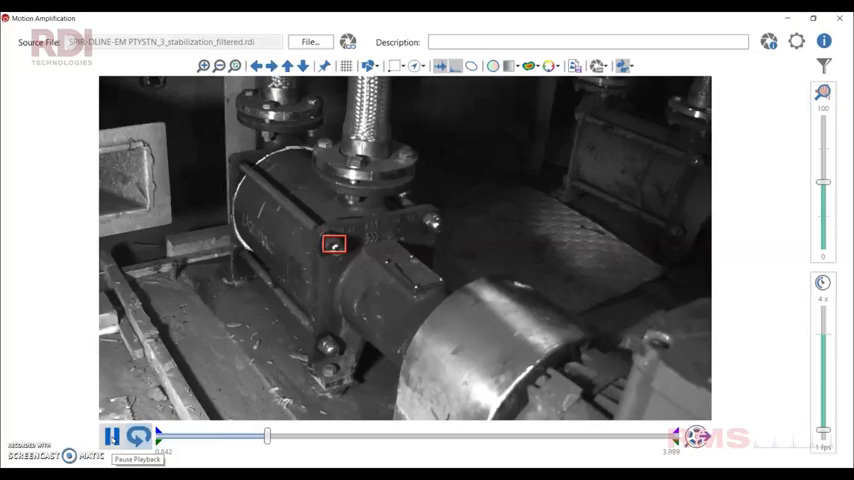
left_click(112, 436)
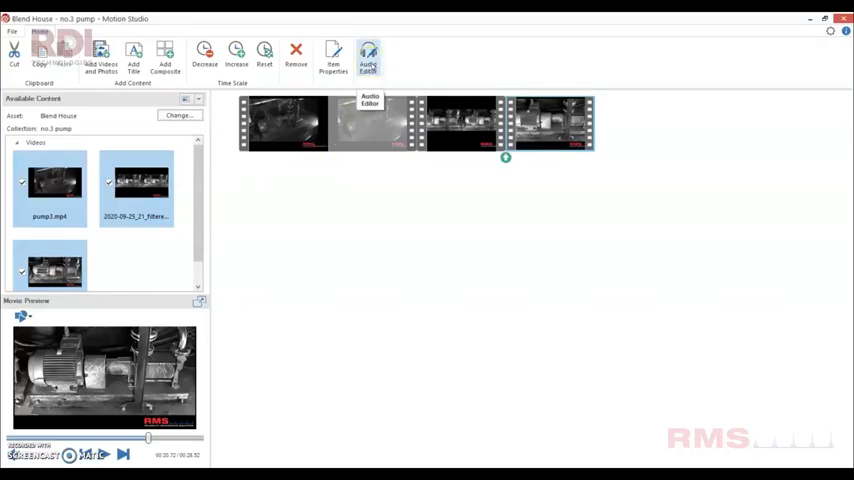
Enter the Audio Editor for the pump-clip project, accepting the advisory dialog
left_click(368, 56)
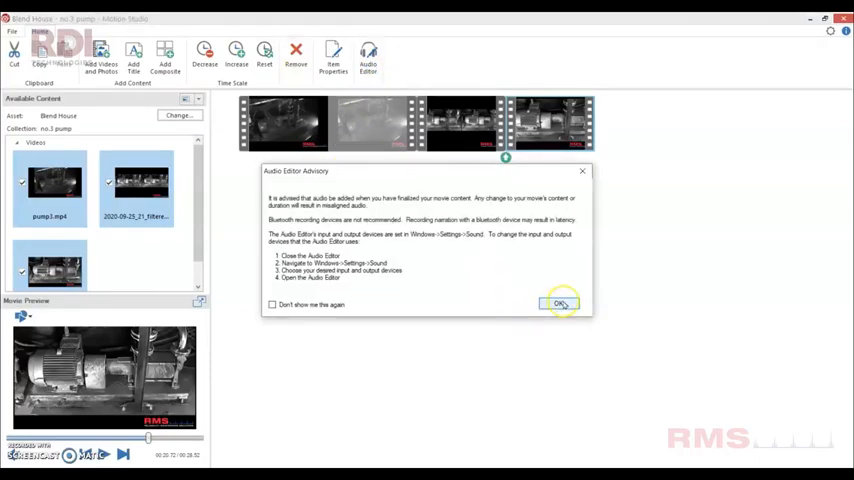
left_click(560, 304)
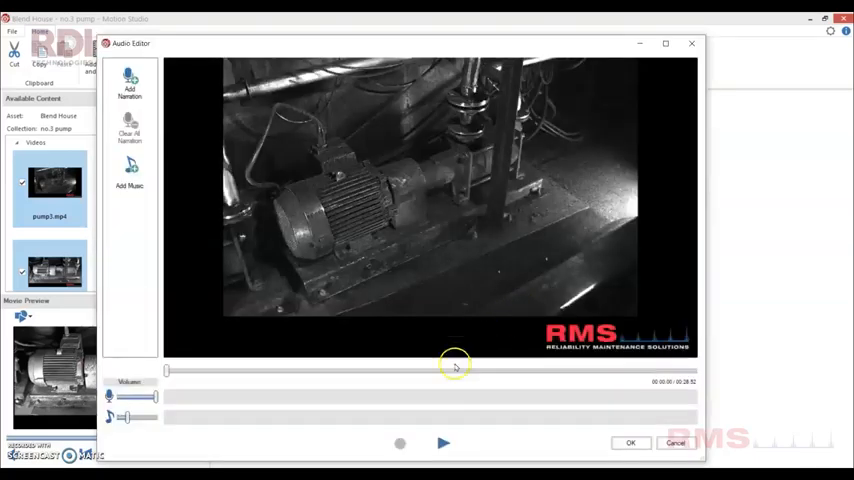
Record narration clips at later points on the motor-and-pump video's audio track
left_click(444, 444)
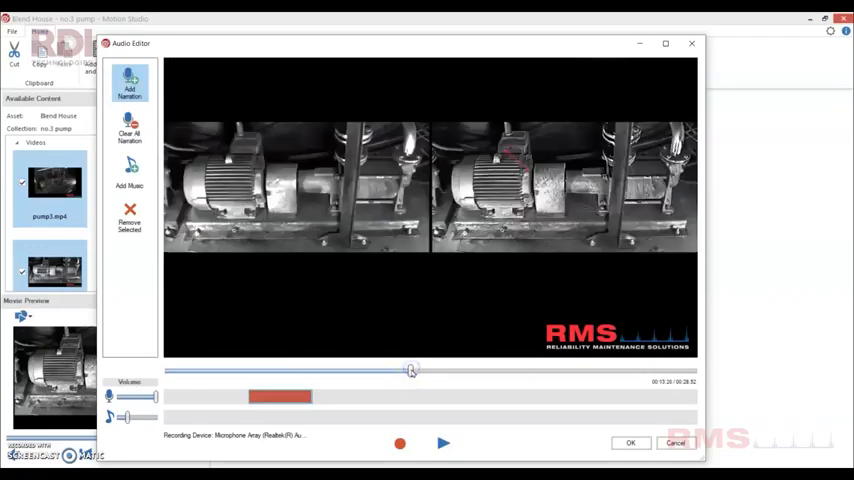
left_click(400, 444)
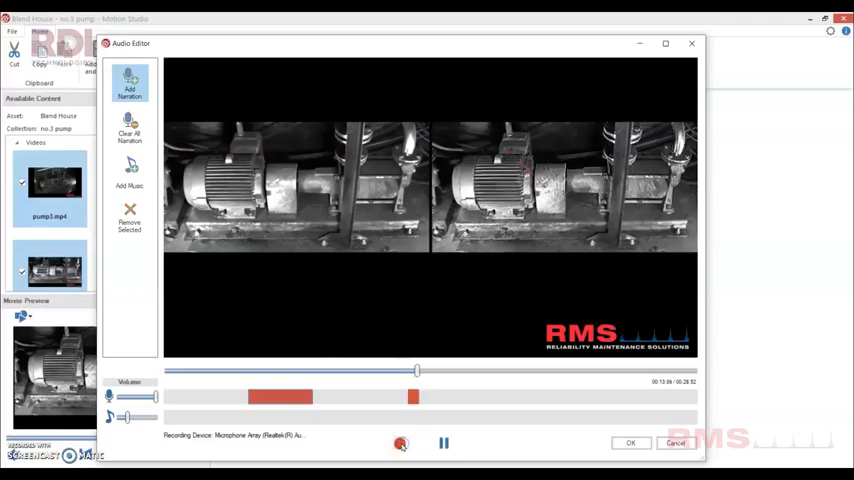